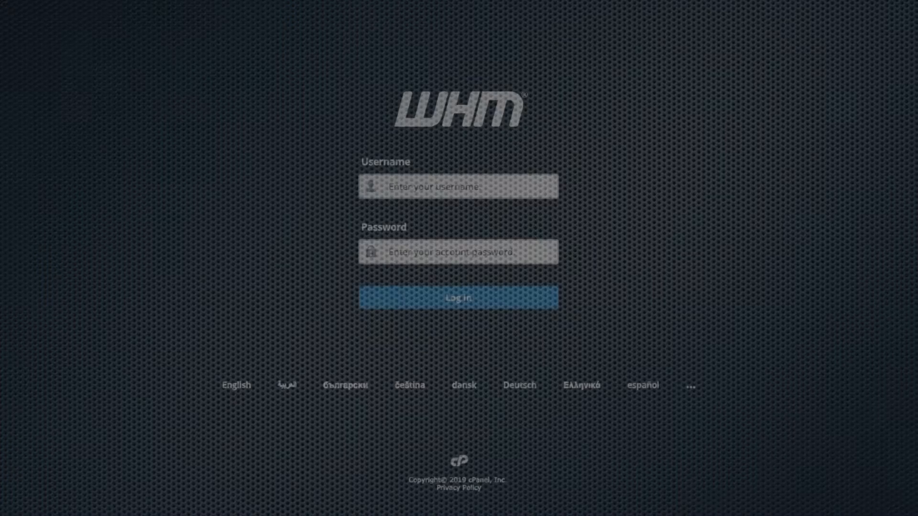
# - Log into WHM as root with the administrator password
pyautogui.write('root')
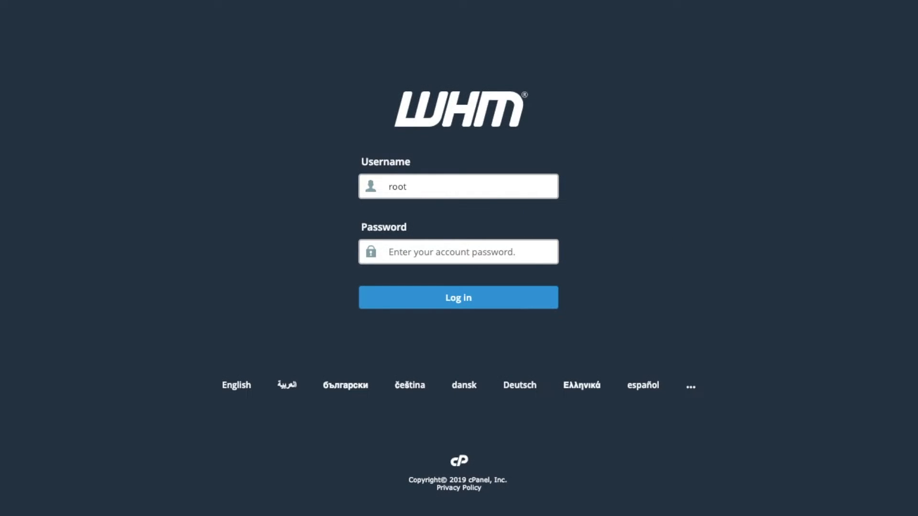
pyautogui.write('password')
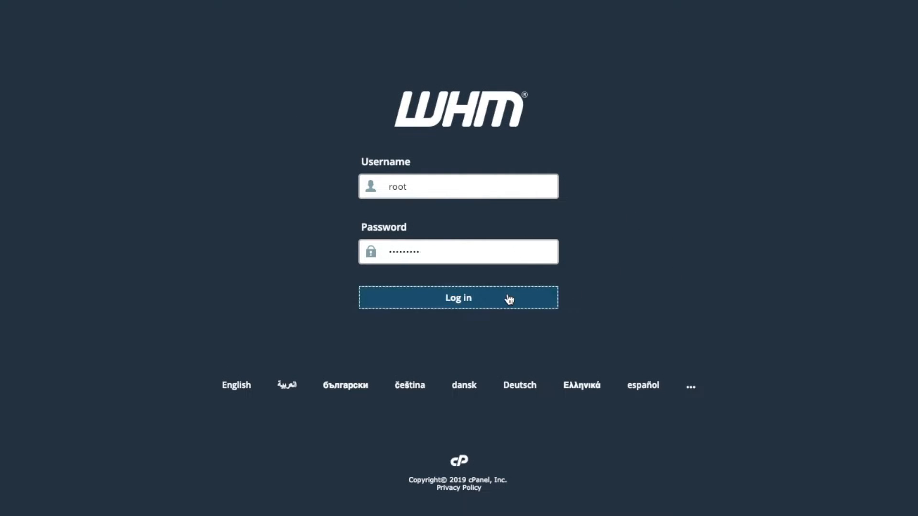
pyautogui.click(458, 298)
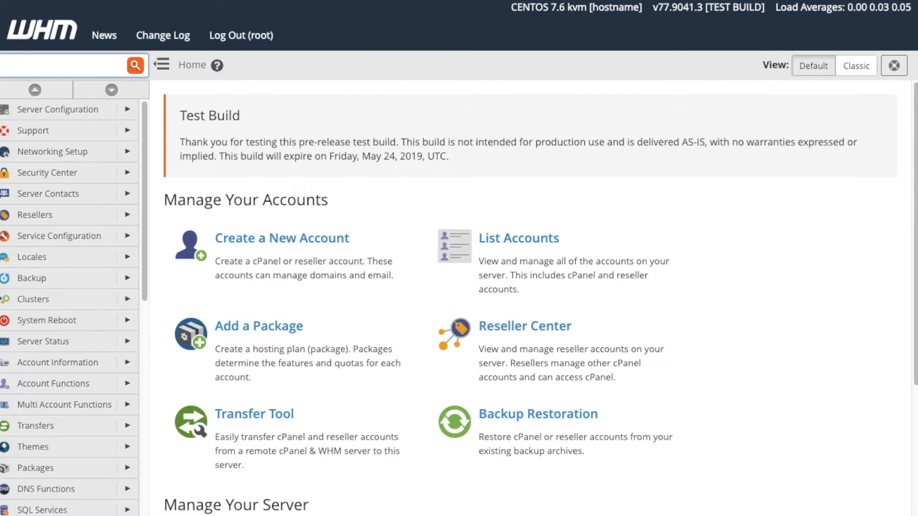
# - Reach Email Deliverability for hostname.tbvps.net and review its valid DKIM and SPF records
pyautogui.write('email')
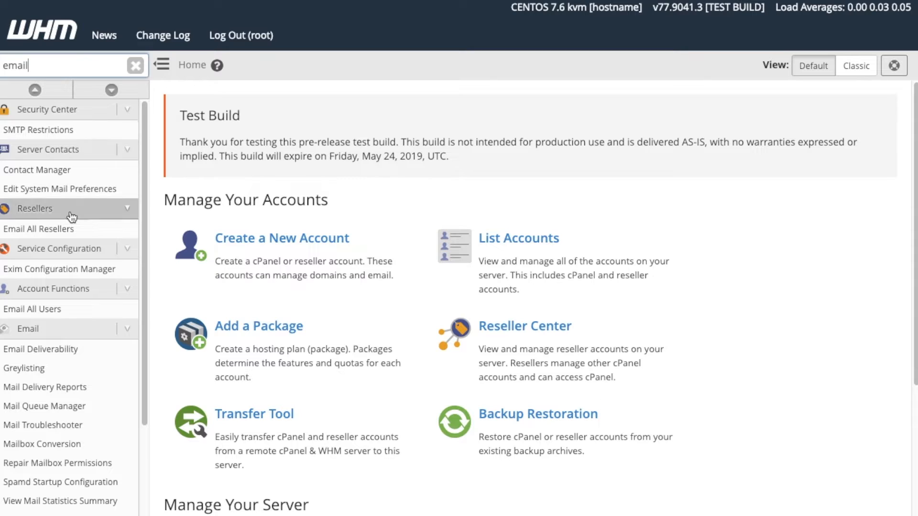
pyautogui.click(42, 349)
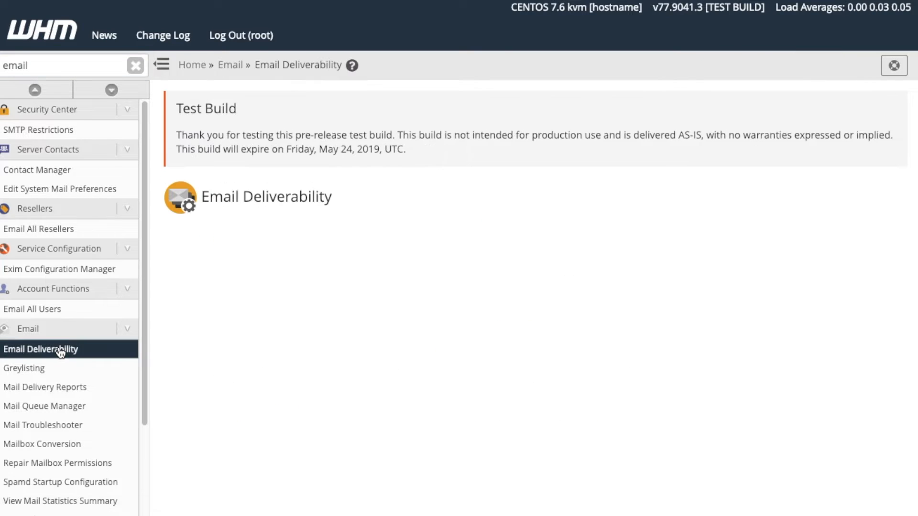
pyautogui.click(41, 349)
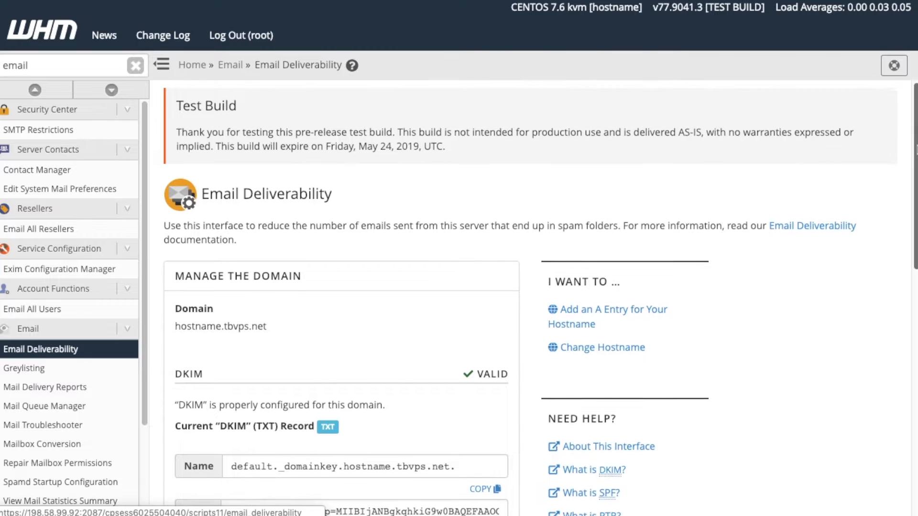
pyautogui.scroll(-3)
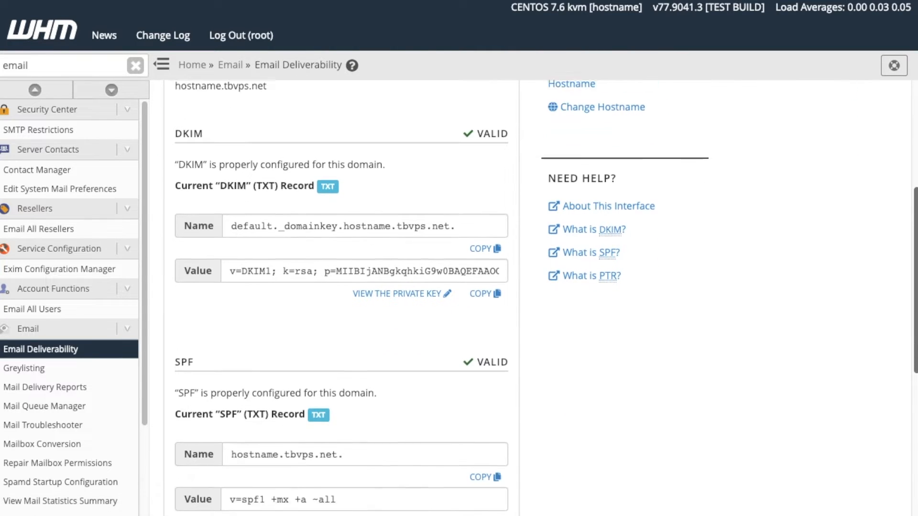
pyautogui.scroll(-3)
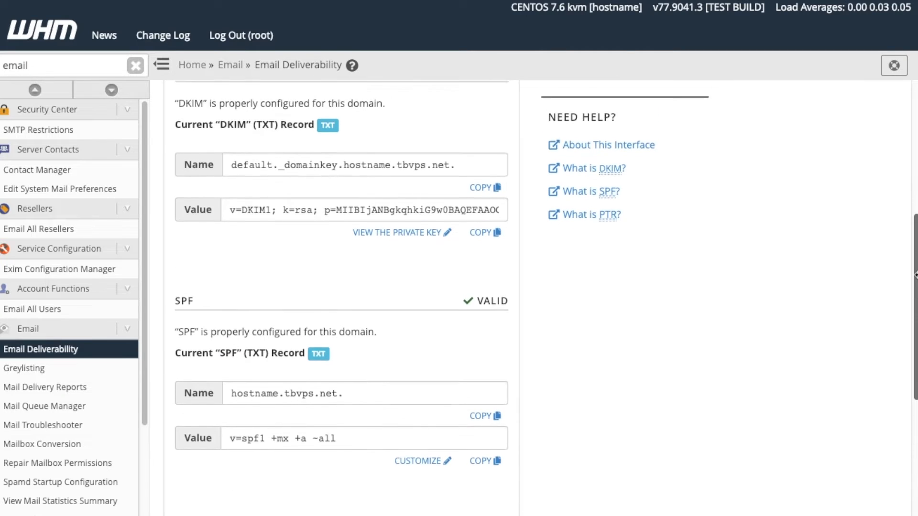
pyautogui.scroll(3)
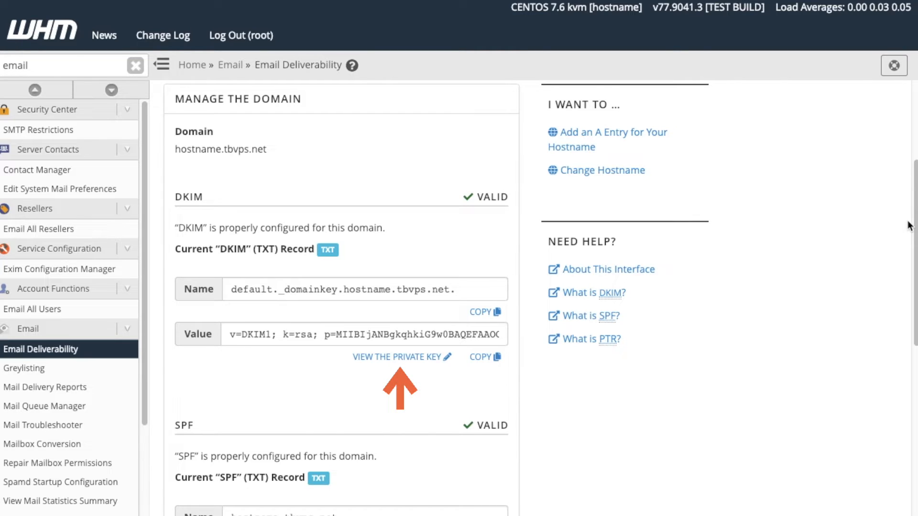
pyautogui.moveTo(615, 367)
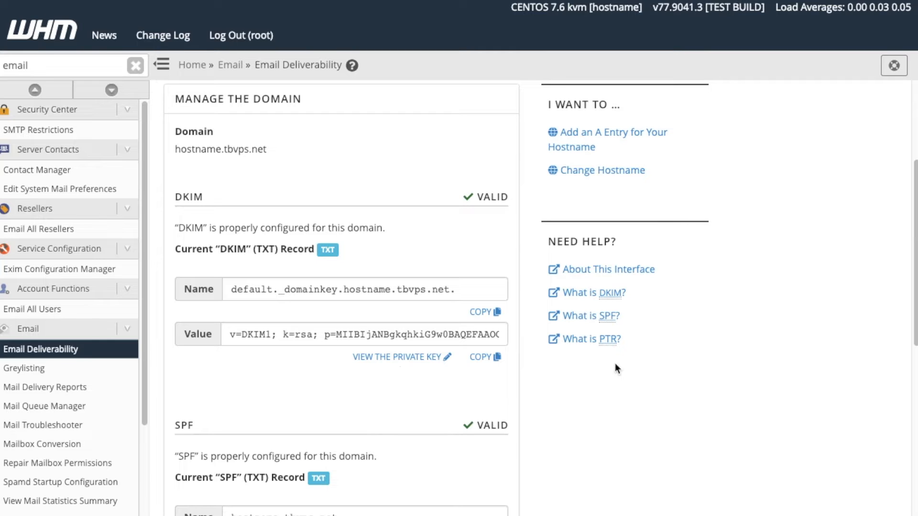
pyautogui.click(396, 357)
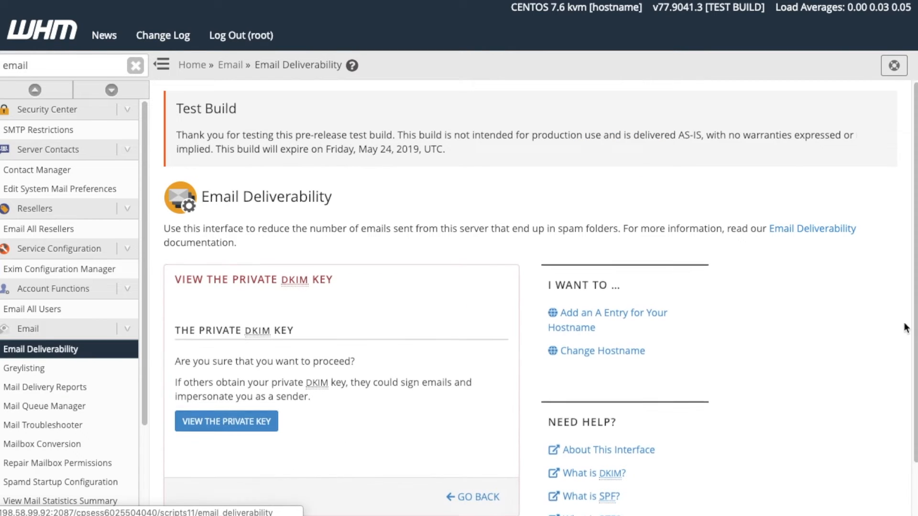
pyautogui.scroll(-3)
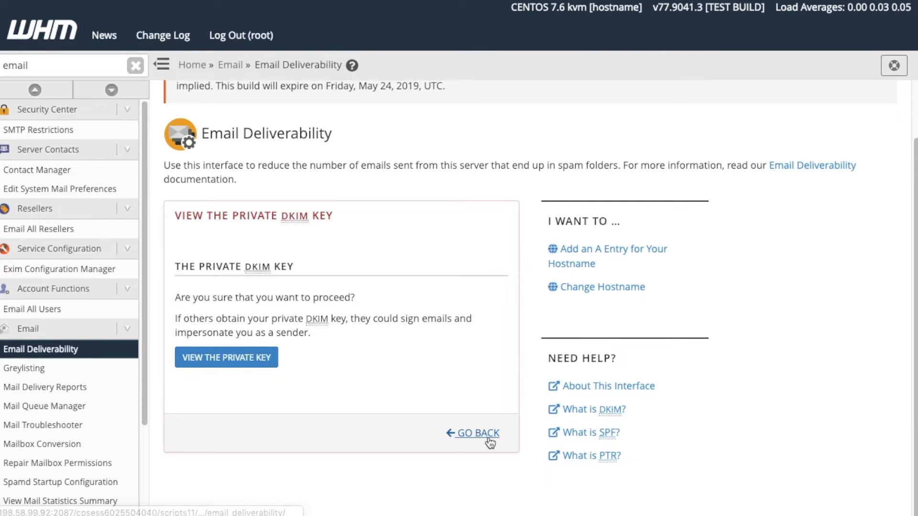
pyautogui.click(478, 433)
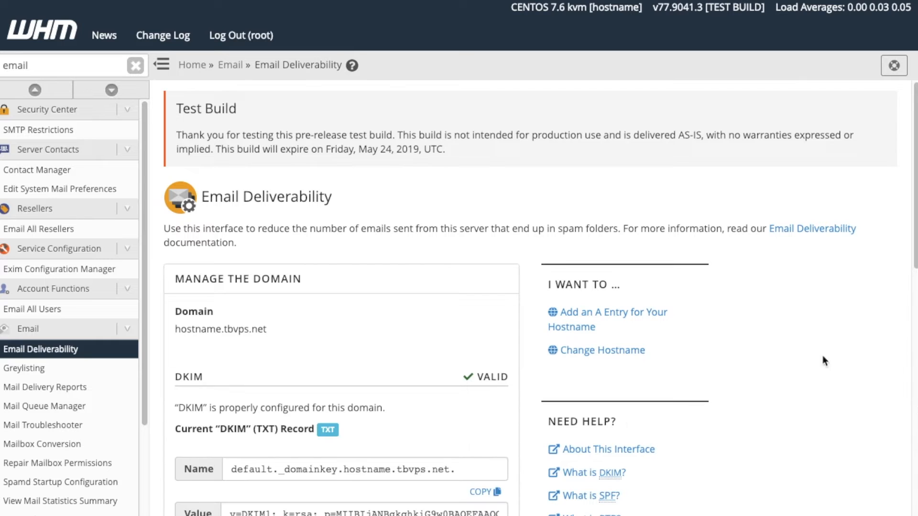
pyautogui.scroll(-3)
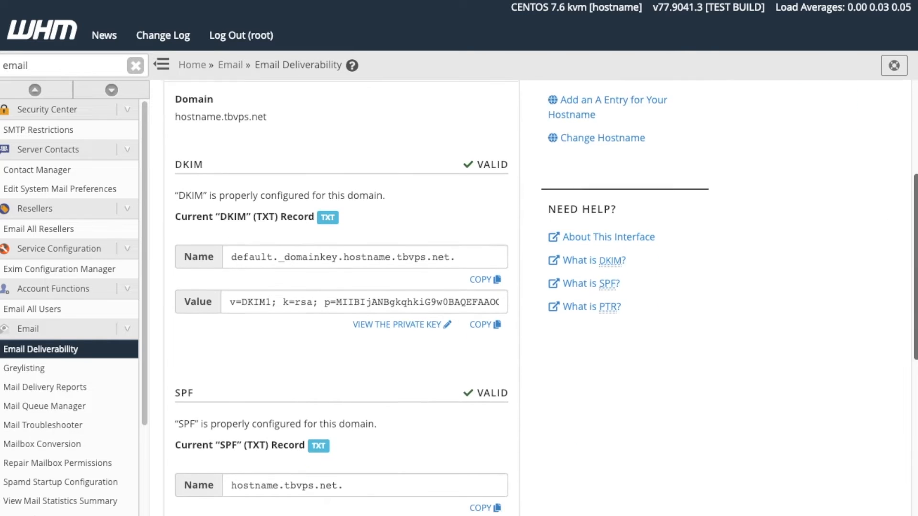
pyautogui.scroll(-3)
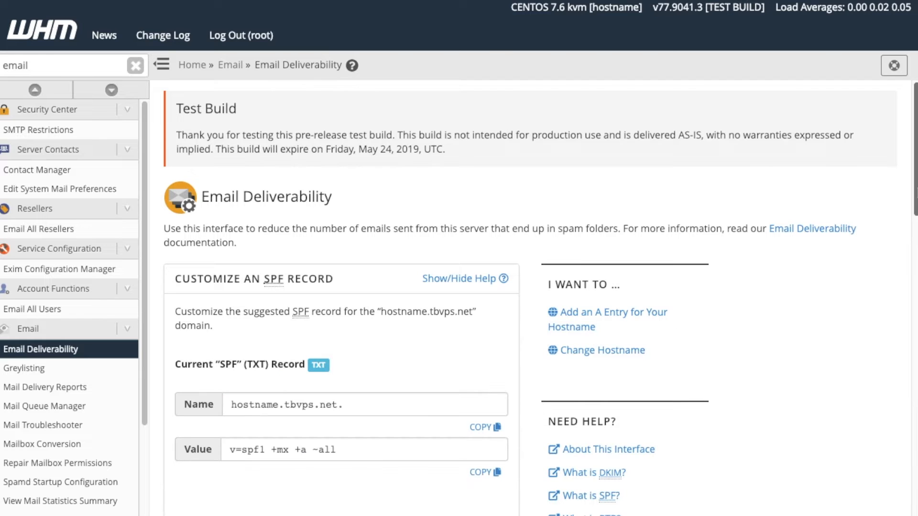
# - Scroll the SPF customization form down to the Domain Settings for hosts, MX servers and IPs
pyautogui.scroll(-3)
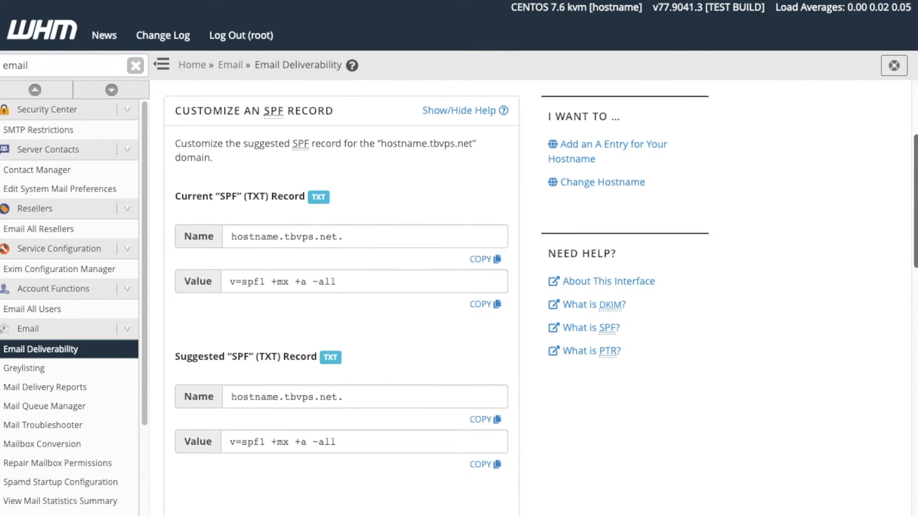
pyautogui.scroll(-3)
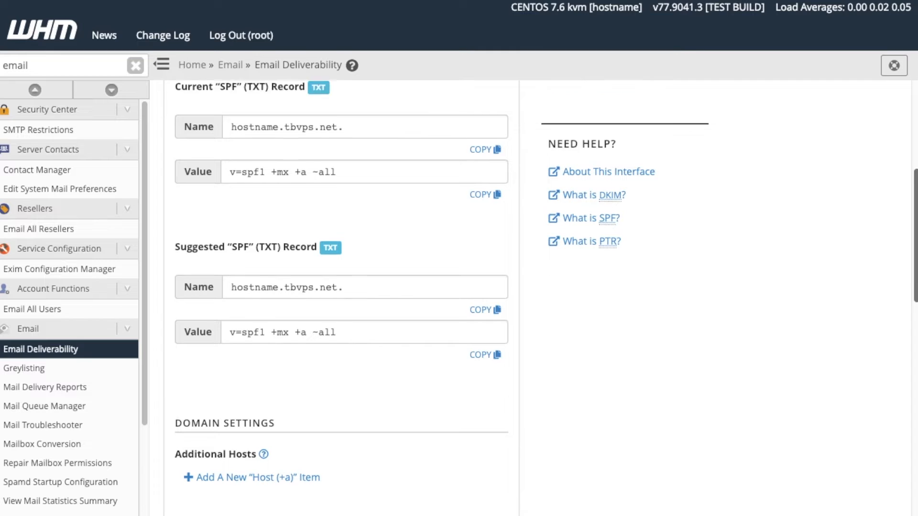
pyautogui.scroll(-3)
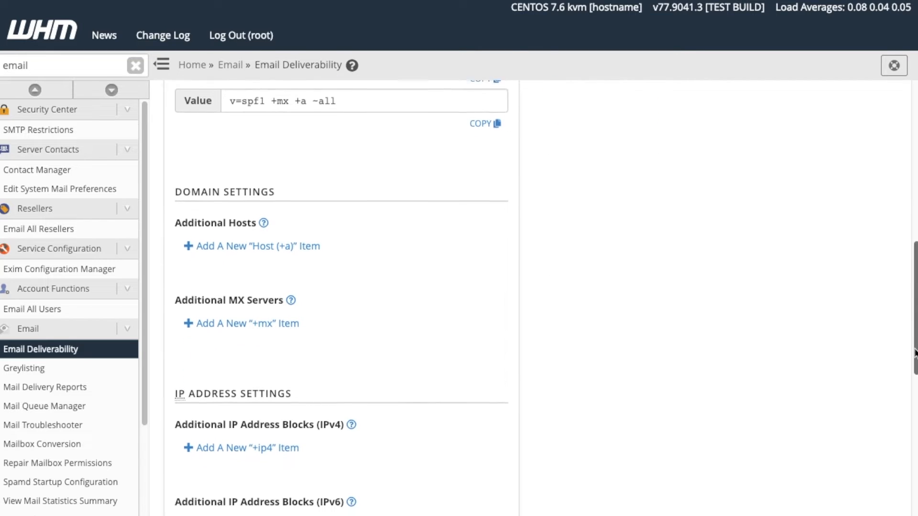
pyautogui.scroll(-3)
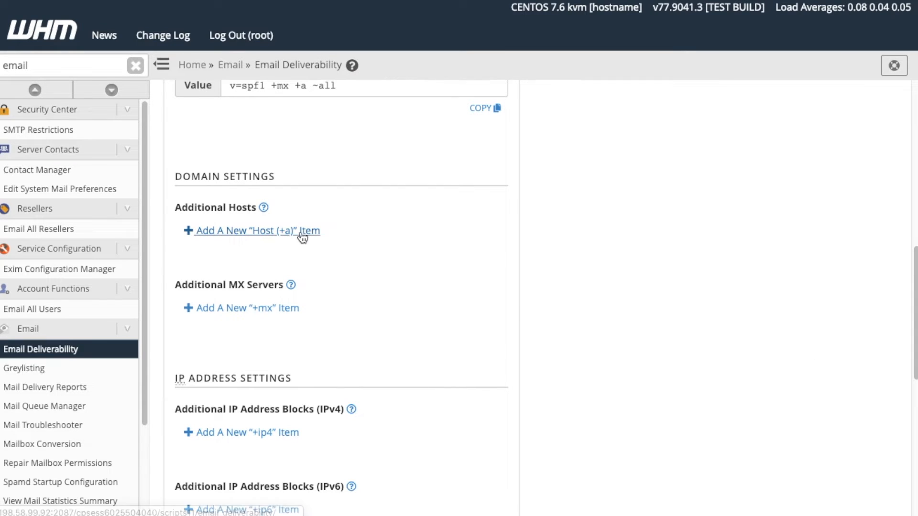
# - Add example.com as an additional +a host and as an additional +mx server
pyautogui.click(252, 230)
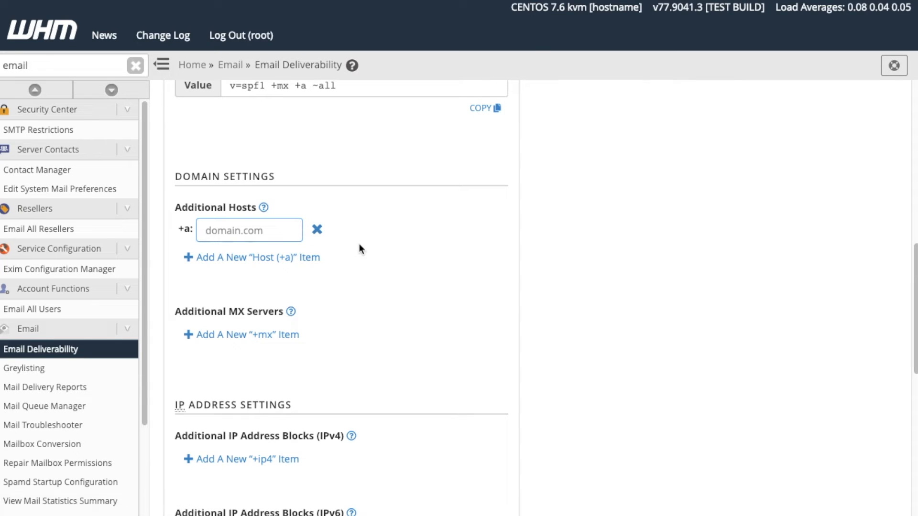
pyautogui.write('example.com')
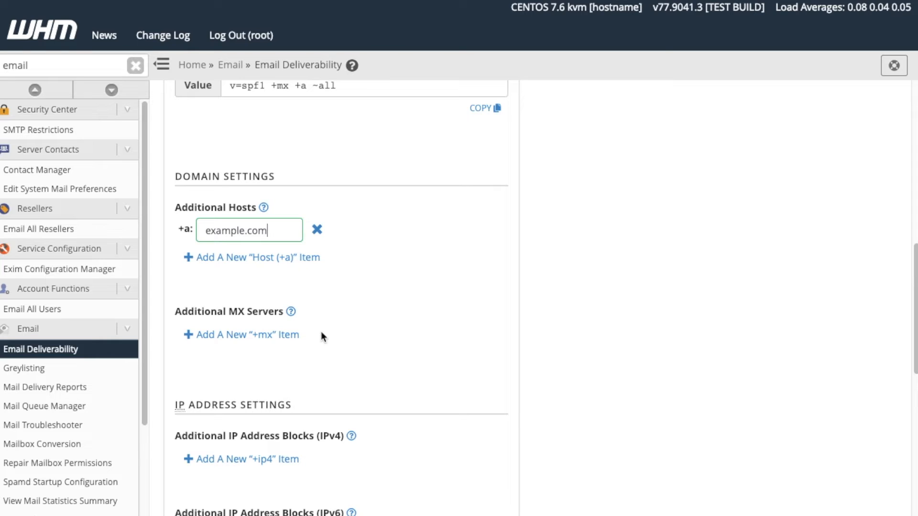
pyautogui.moveTo(246, 335)
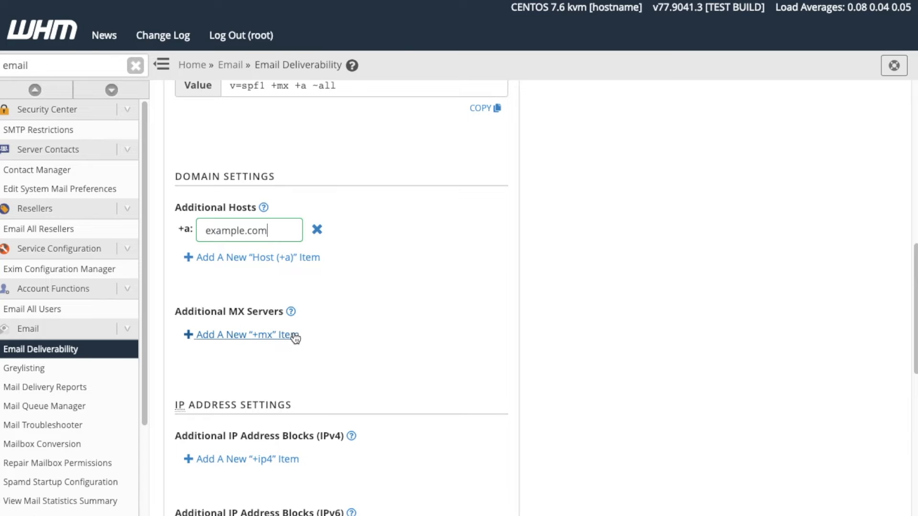
pyautogui.click(242, 334)
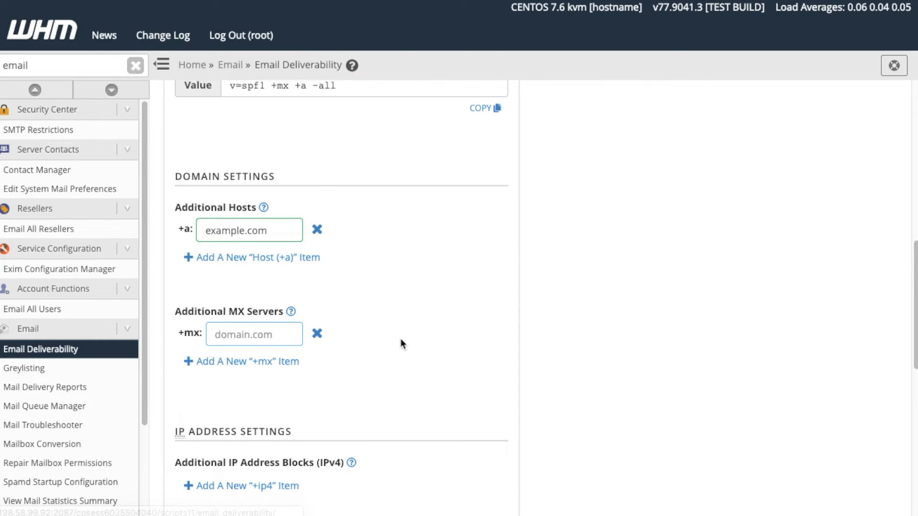
pyautogui.write('example.com')
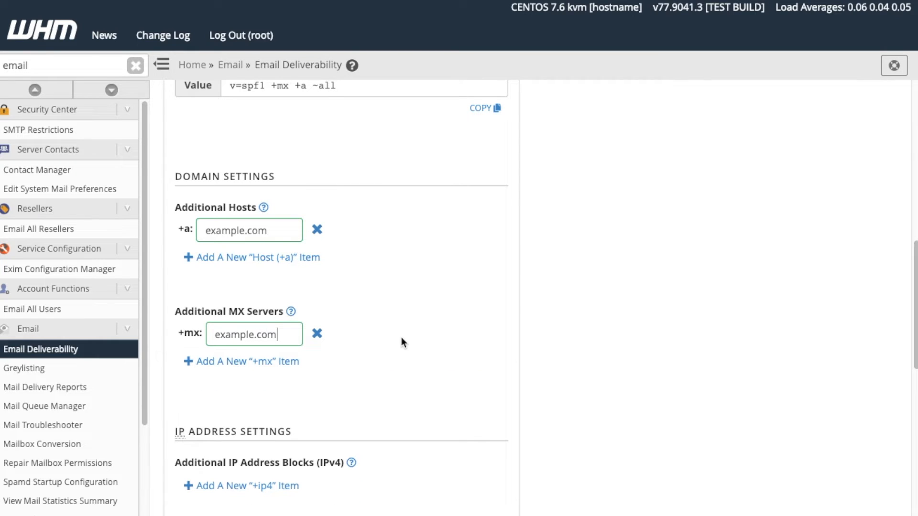
pyautogui.scroll(-3)
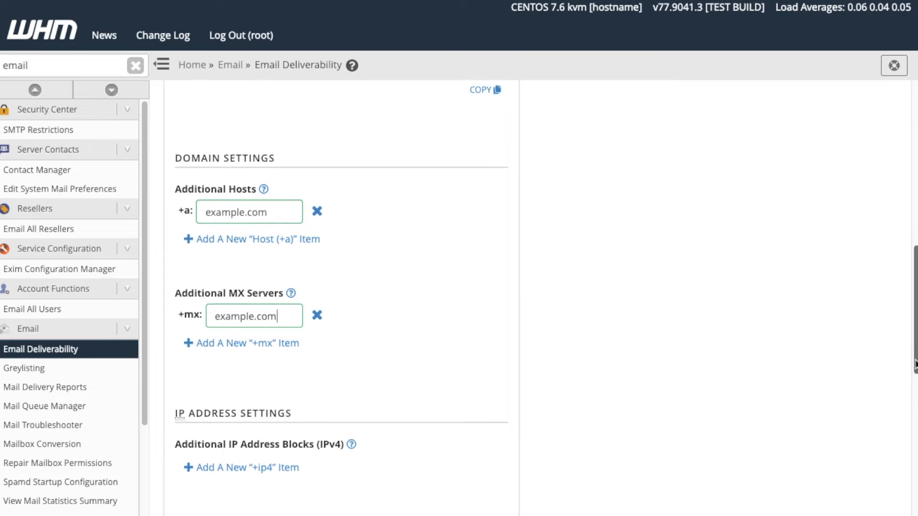
pyautogui.scroll(-3)
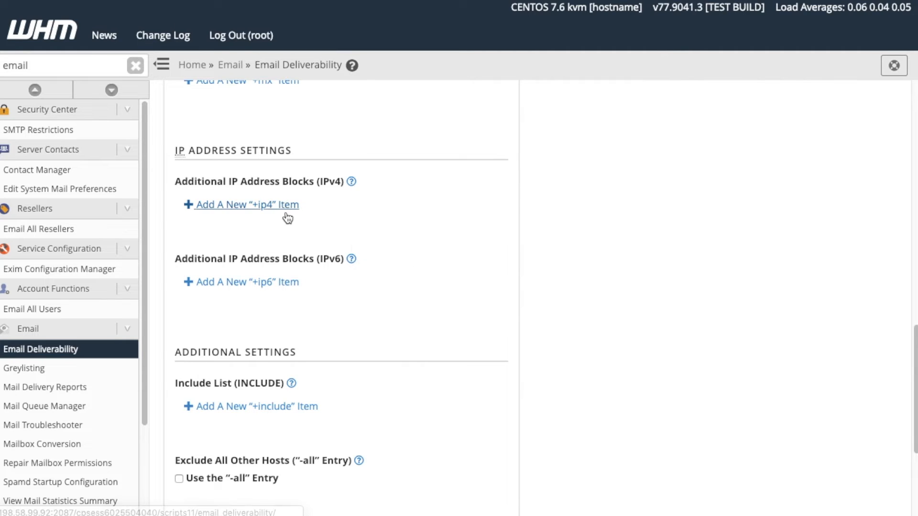
# - Add 10.0.0.1 as a +ip4 address block and check the preview record
pyautogui.click(241, 205)
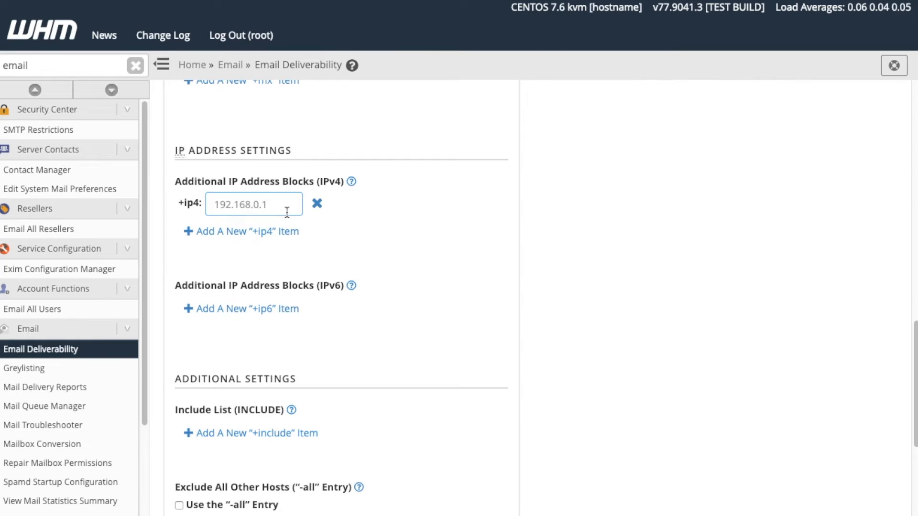
pyautogui.write('10.0.0.1')
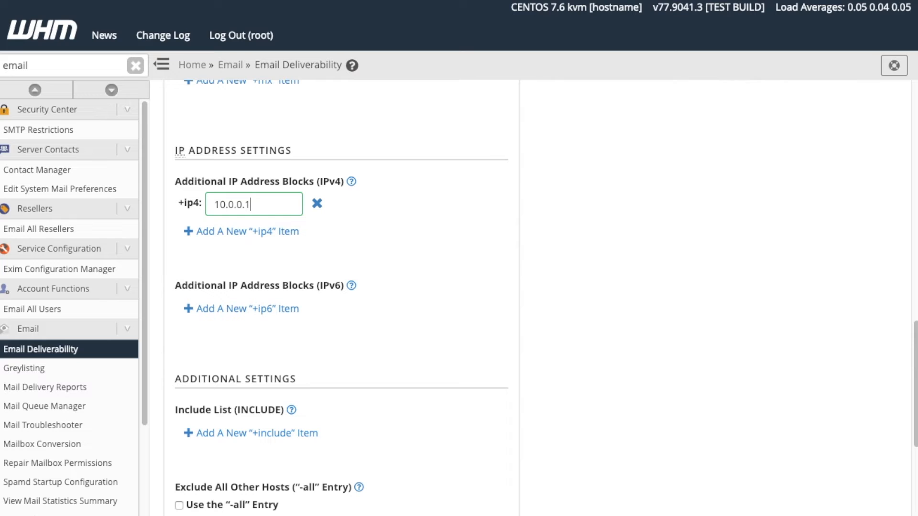
pyautogui.moveTo(583, 293)
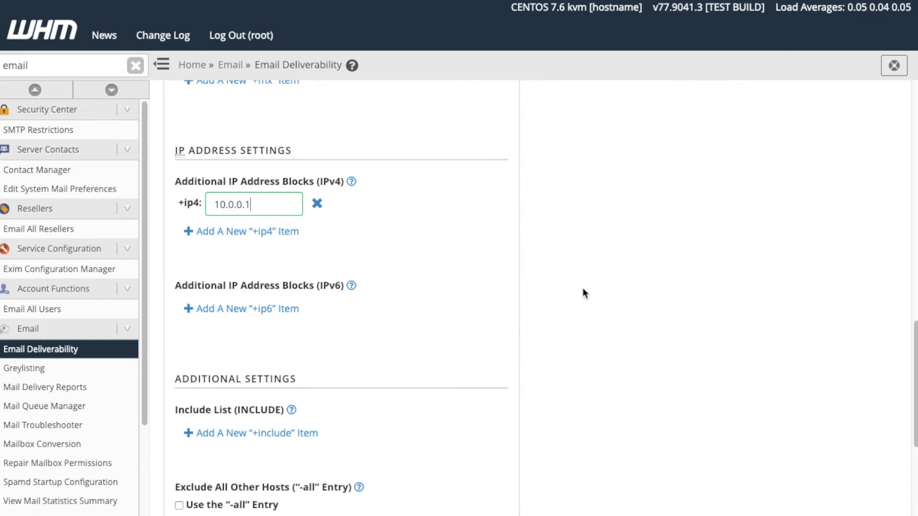
pyautogui.scroll(-3)
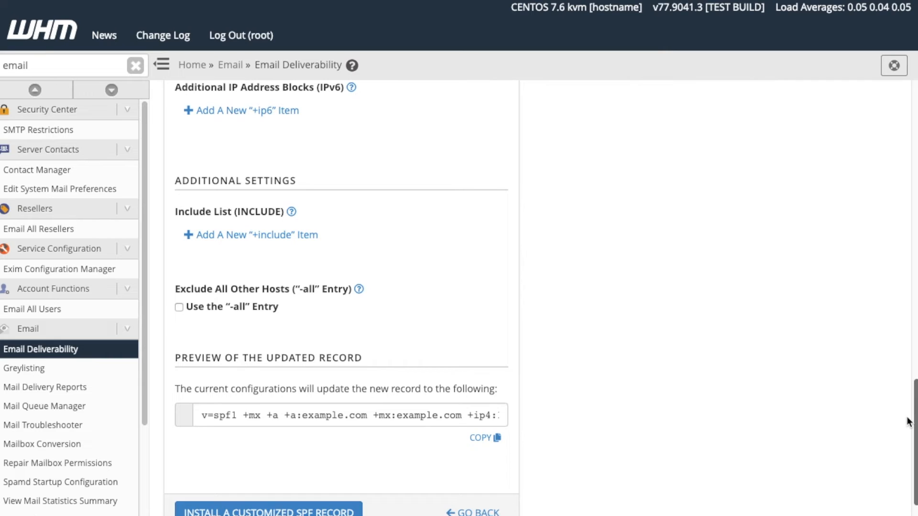
pyautogui.moveTo(501, 300)
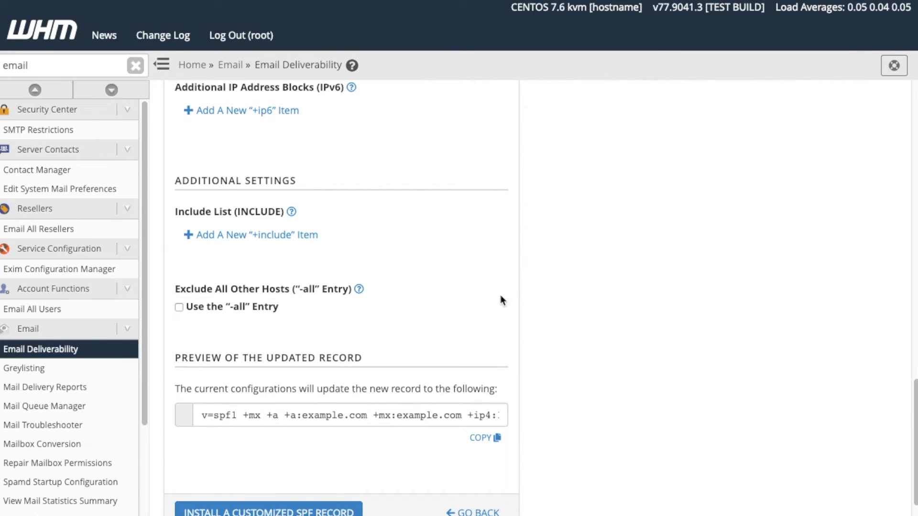
# - Add google.com as a +include entry in the SPF record
pyautogui.click(250, 234)
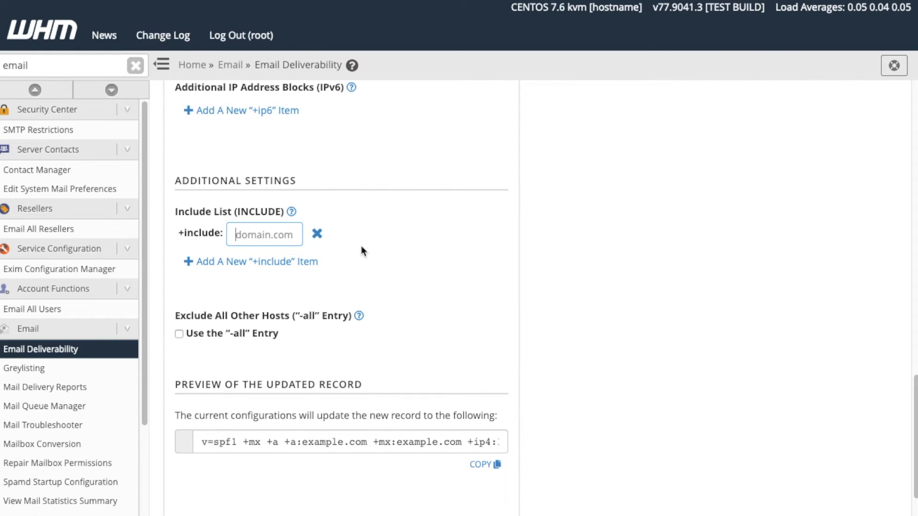
pyautogui.write('google.com')
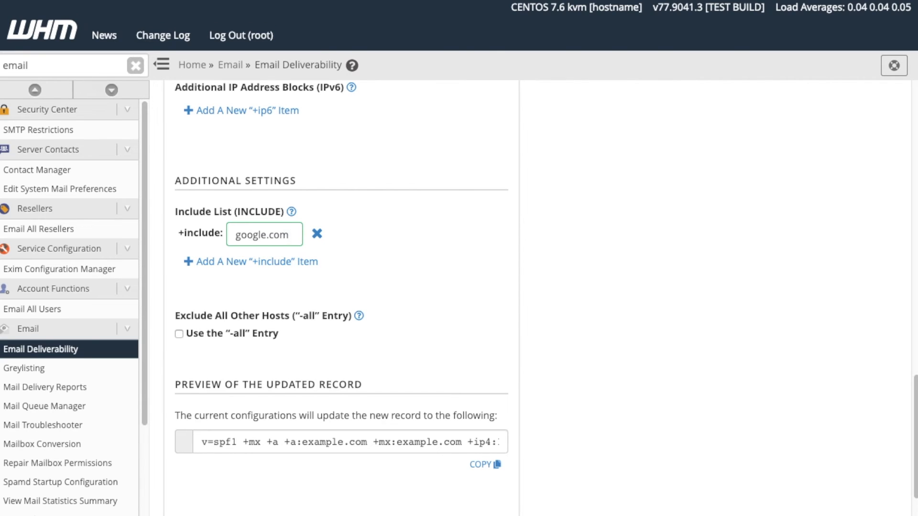
pyautogui.scroll(-3)
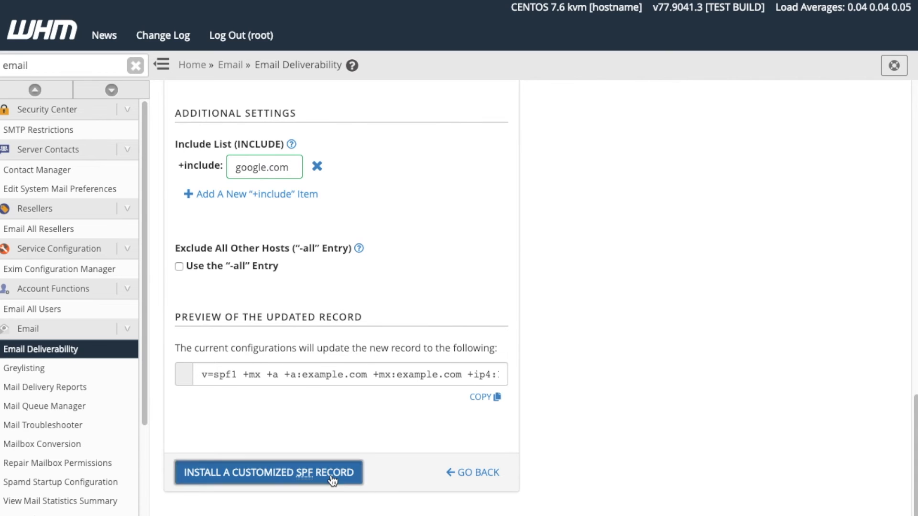
# - Install the customized SPF record and confirm the DNS update success message
pyautogui.click(268, 472)
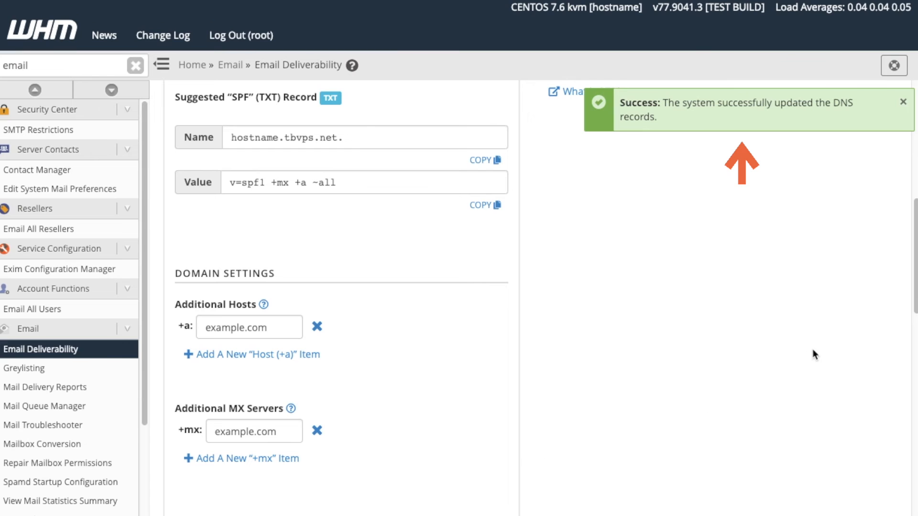
pyautogui.scroll(-3)
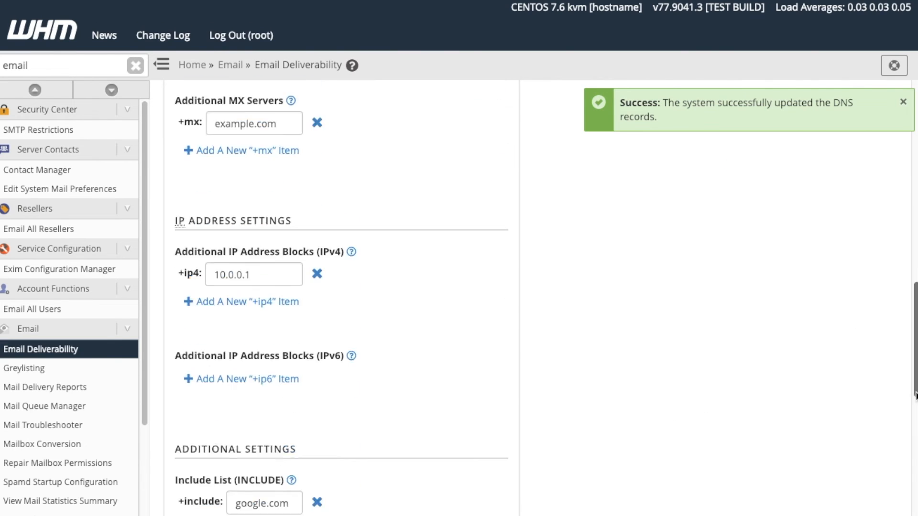